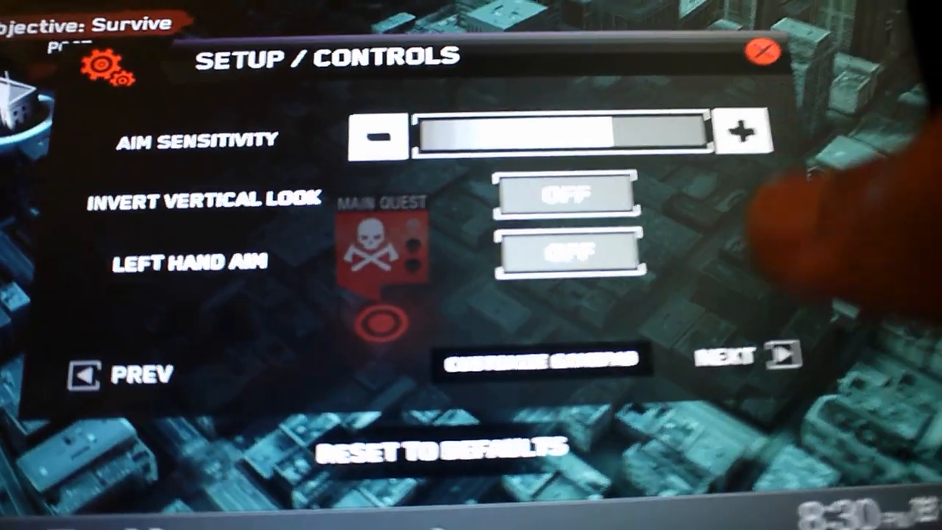
Raise Graphic Details to HIGH on the Others settings page and return to the map.
{"action": "left_click", "coordinate": [736, 359]}
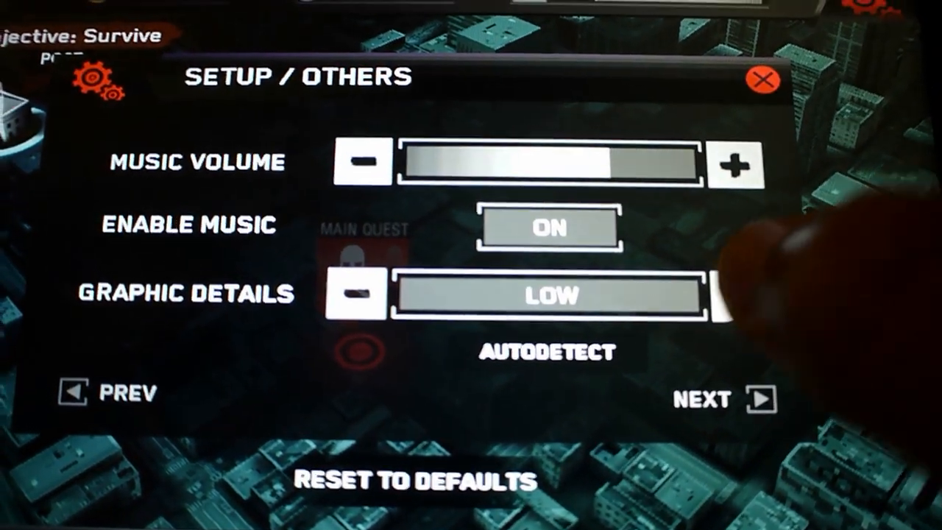
{"action": "left_click", "coordinate": [736, 293]}
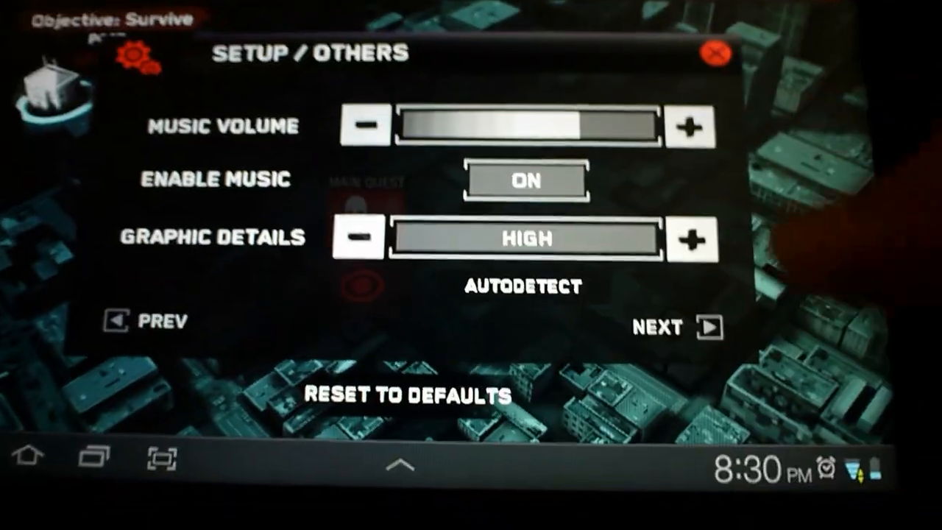
{"action": "left_click", "coordinate": [717, 53]}
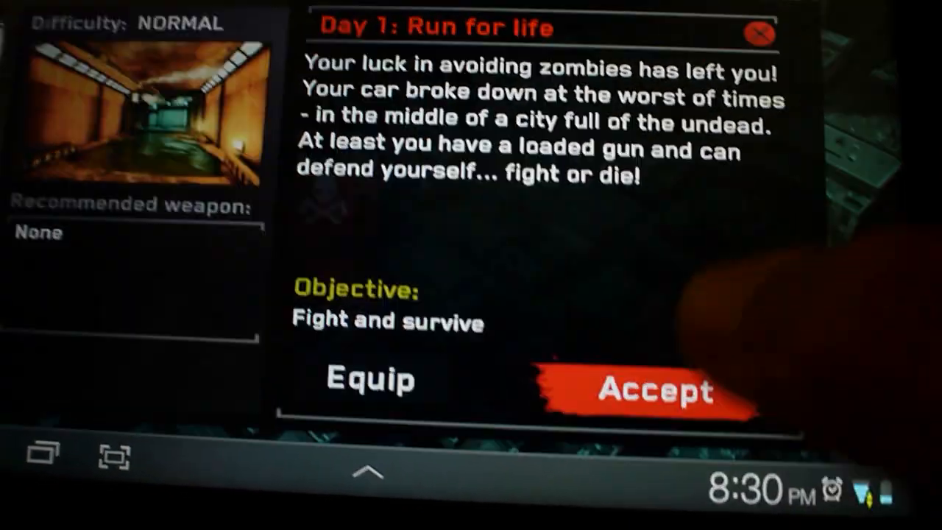
Accept the Day 1: Run for life mission and fight the zombies in the corridor.
{"action": "left_click", "coordinate": [655, 391]}
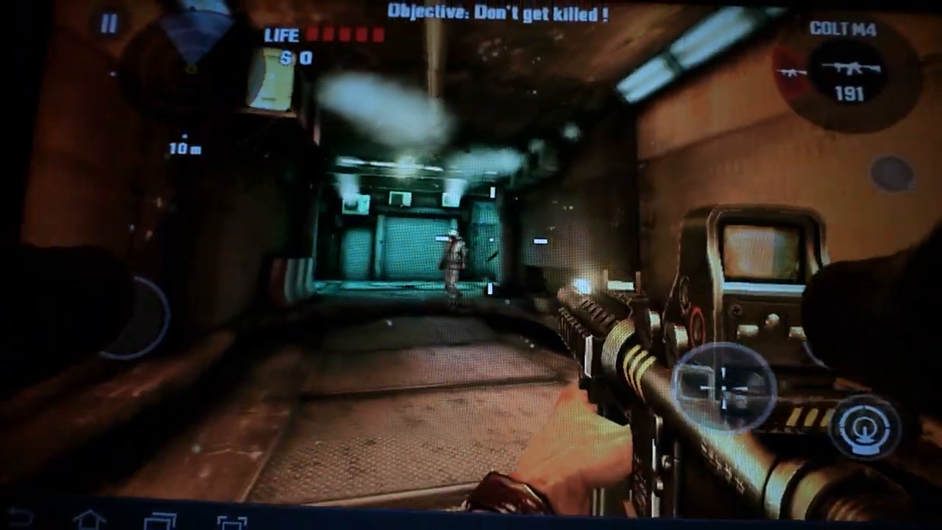
{"action": "left_click", "coordinate": [721, 383]}
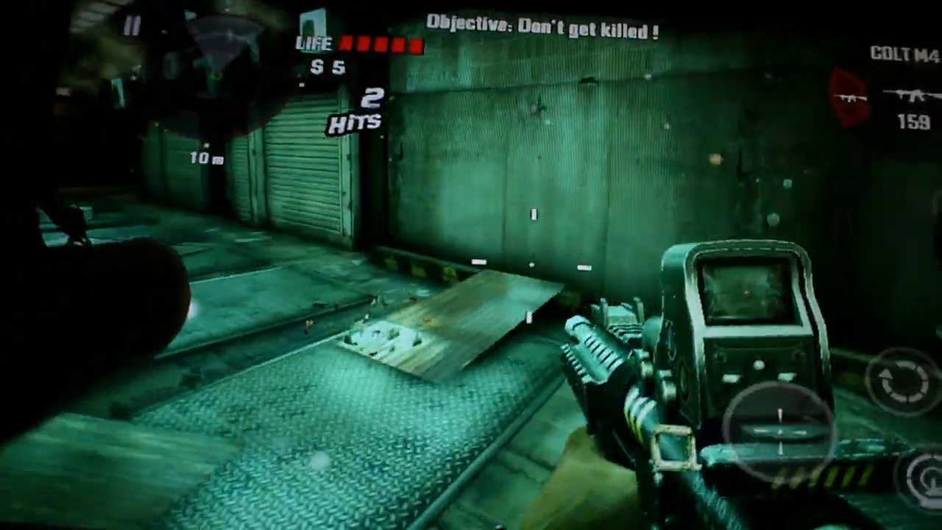
{"action": "left_click", "coordinate": [773, 419]}
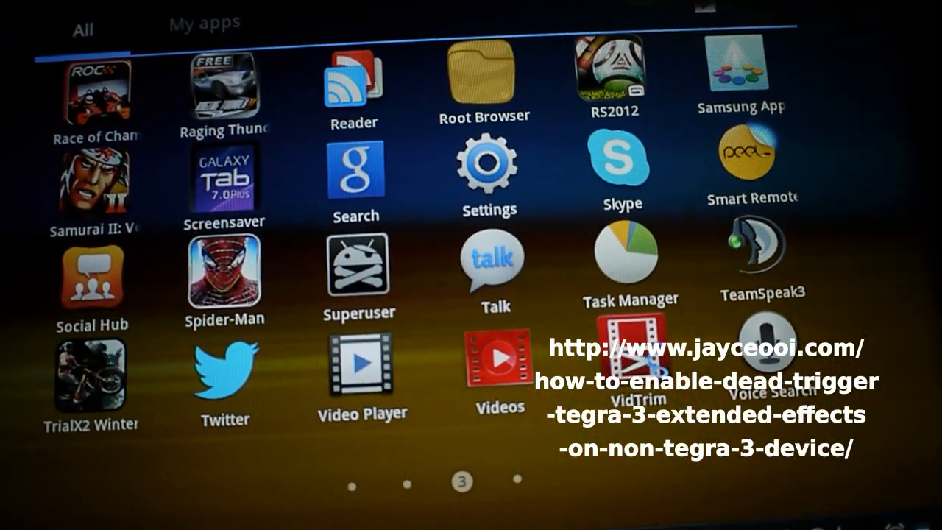
Launch Root Browser and reach the com.madfingergames.deadtrigger folder under /data/data.
{"action": "left_click", "coordinate": [484, 74]}
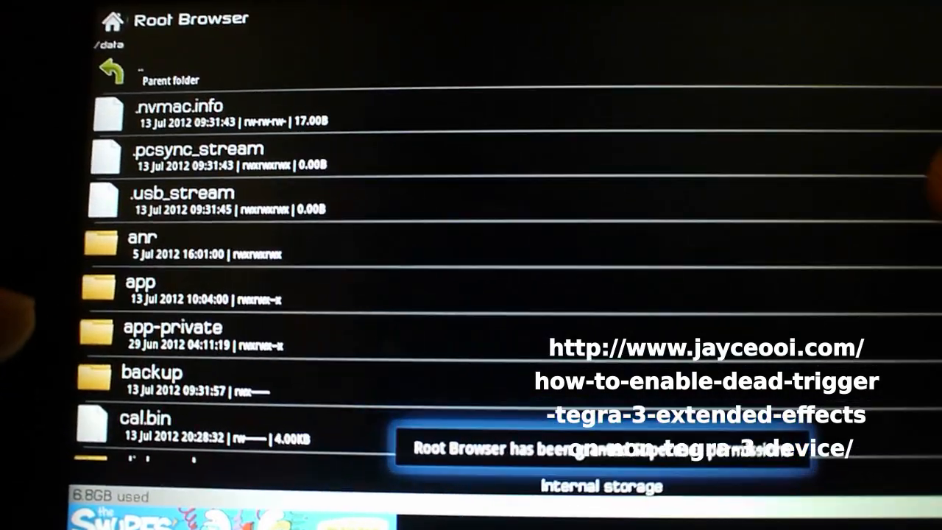
{"action": "scroll", "scroll_direction": "down", "scroll_amount": 3}
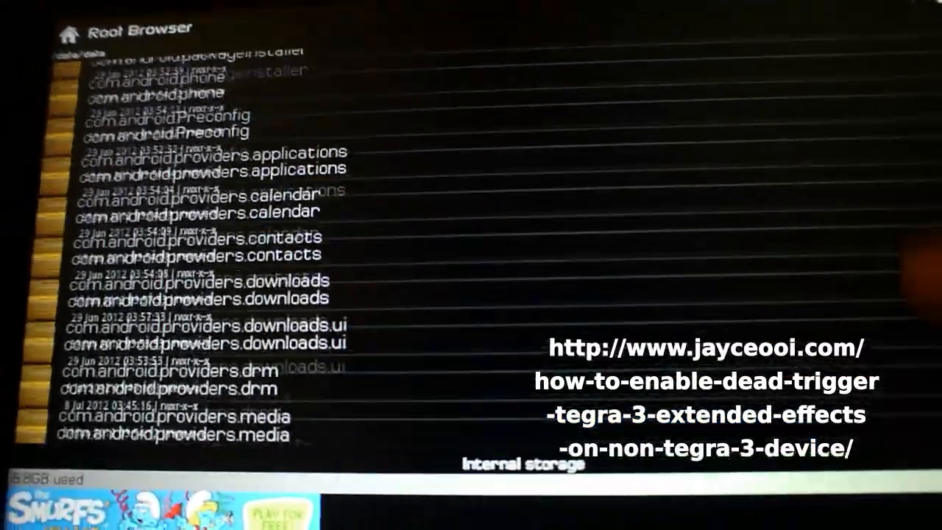
{"action": "scroll", "scroll_direction": "down", "scroll_amount": 3}
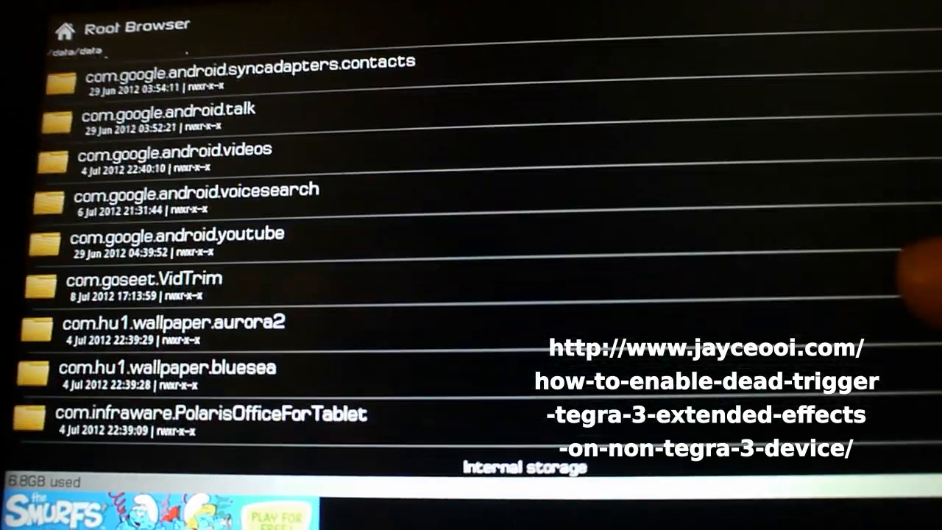
{"action": "scroll", "scroll_direction": "down", "scroll_amount": 3}
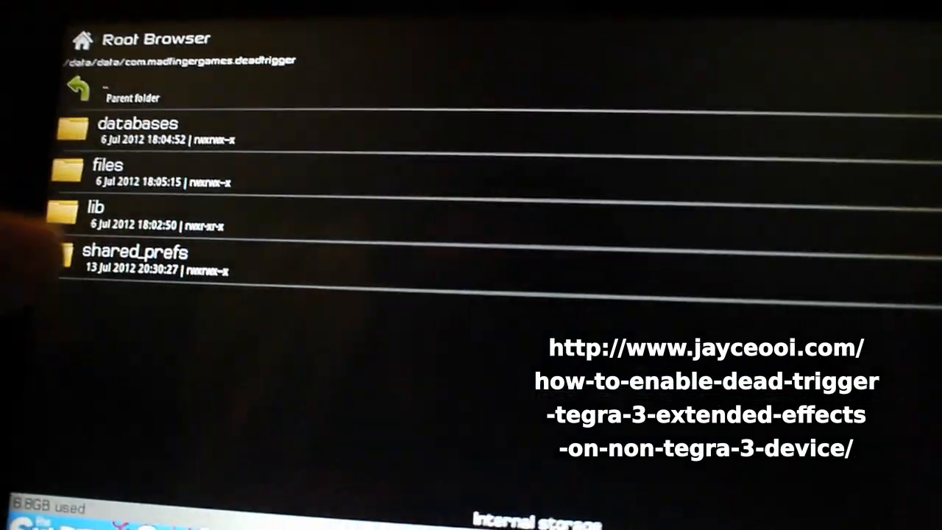
Enter shared_prefs and bring up file actions for com.madfingergames.deadtrigger.xml.
{"action": "left_click", "coordinate": [135, 253]}
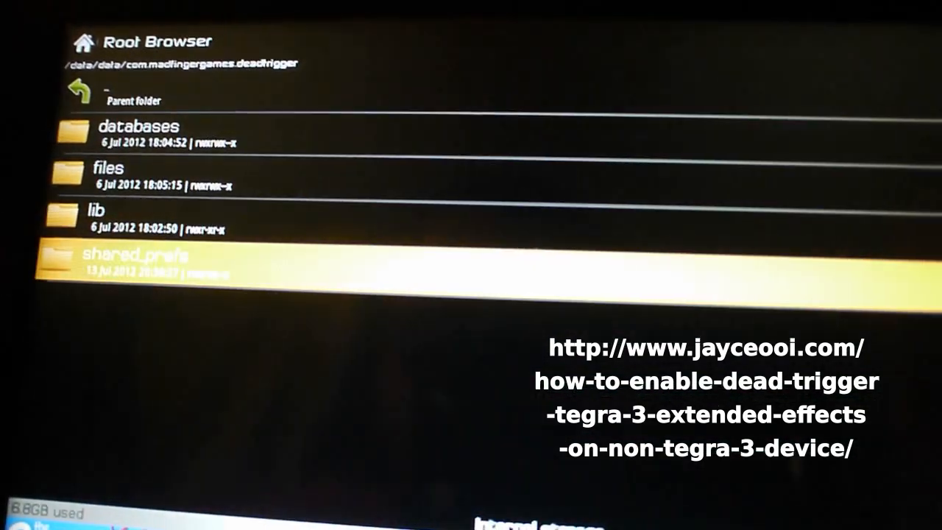
{"action": "left_click", "coordinate": [135, 263]}
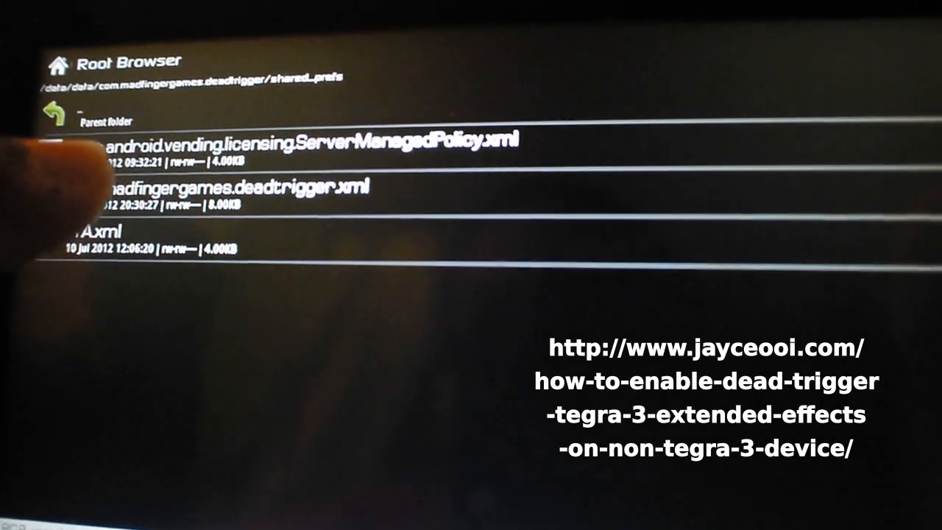
{"action": "left_click", "coordinate": [96, 239]}
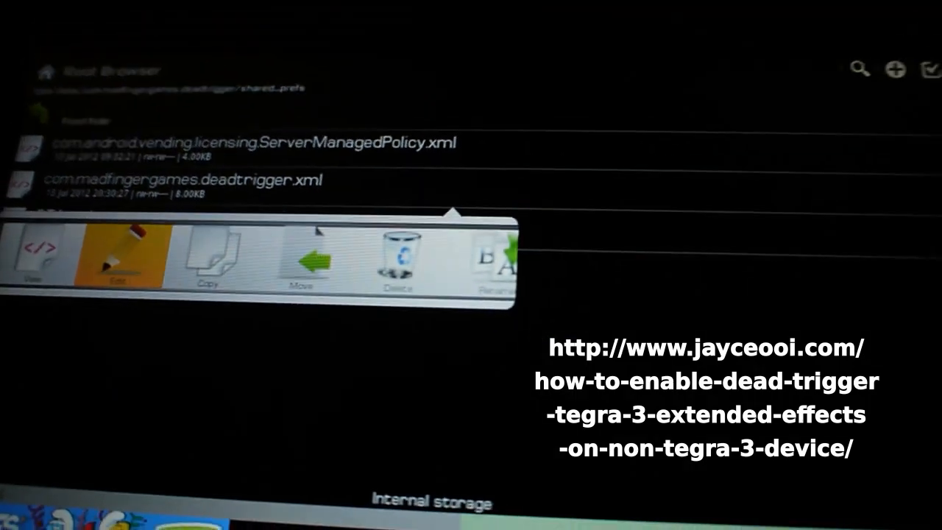
{"action": "left_click", "coordinate": [117, 257]}
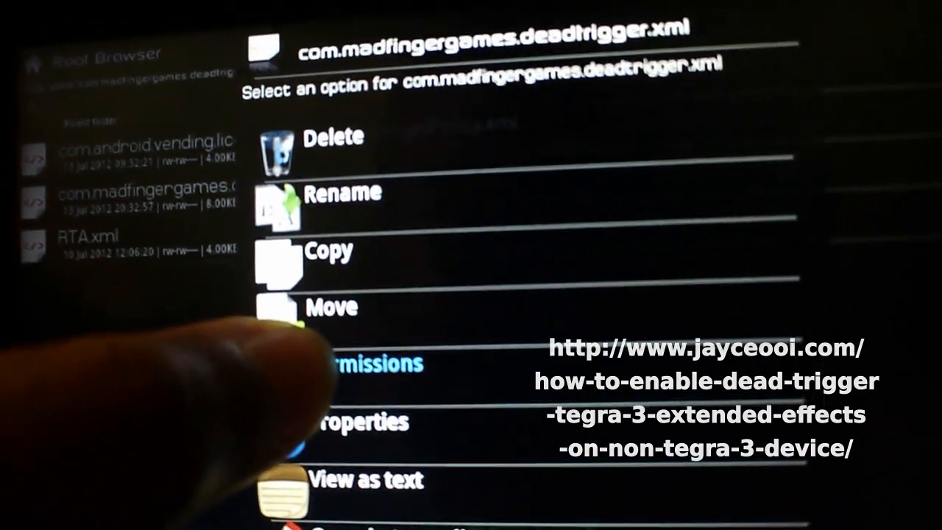
Make com.madfingergames.deadtrigger.xml read-only: Owner and Group Read, no Write.
{"action": "left_click", "coordinate": [368, 362]}
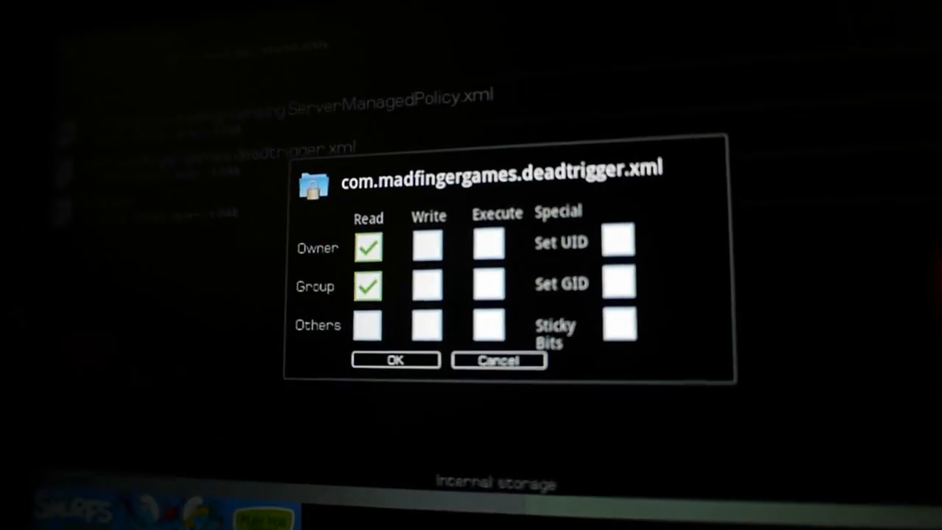
{"action": "left_click", "coordinate": [394, 359]}
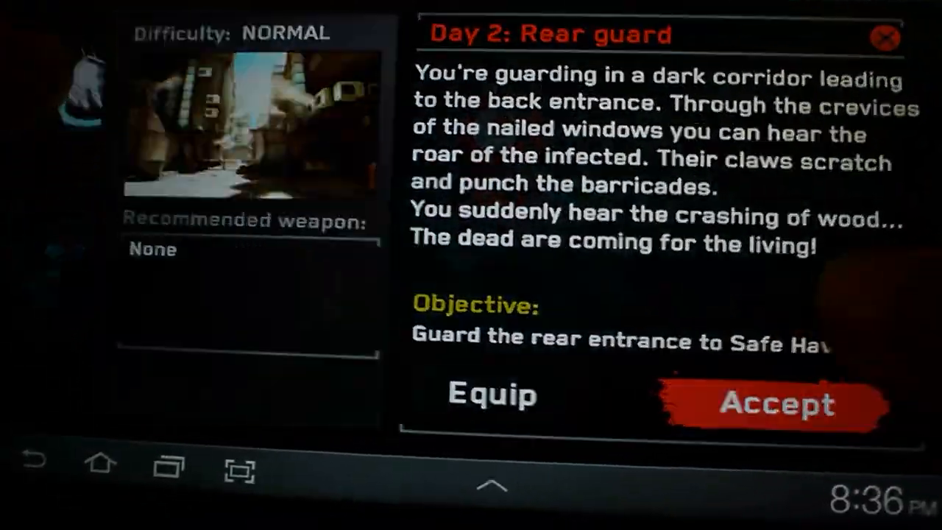
Accept the Day 2: Rear guard mission so it starts loading.
{"action": "left_click", "coordinate": [774, 404]}
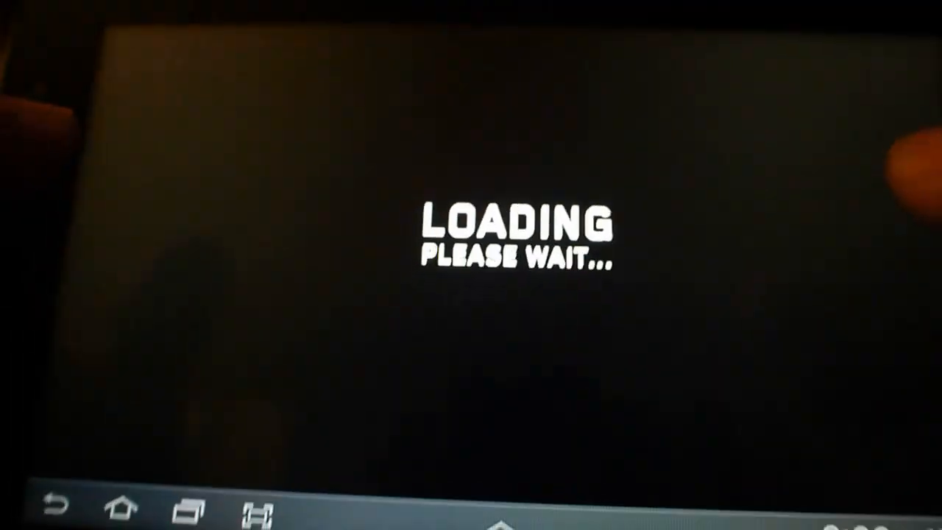